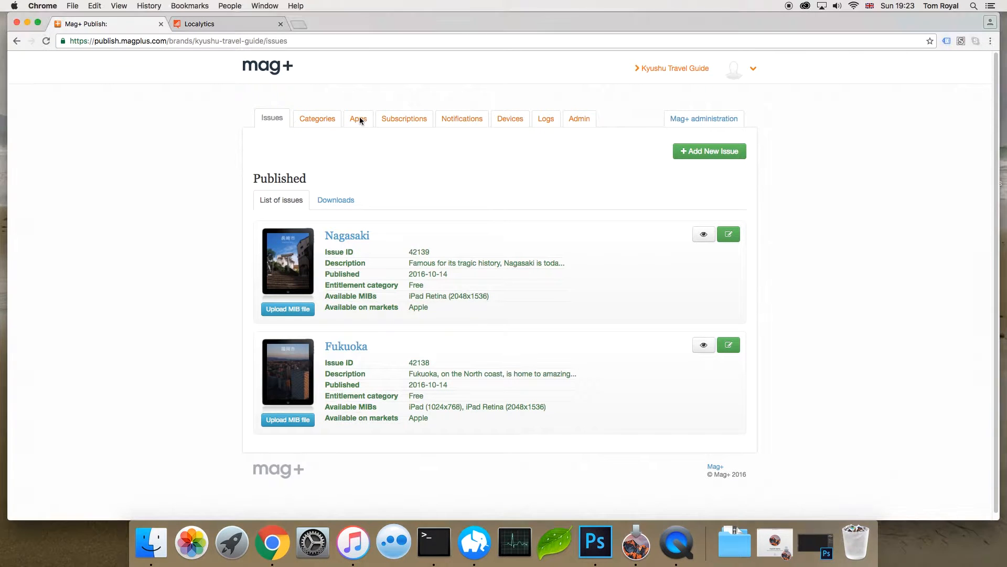
# Go to the Kyushu Travel Guide's iOS app settings and bring up its Build Options
pyautogui.click(356, 119)
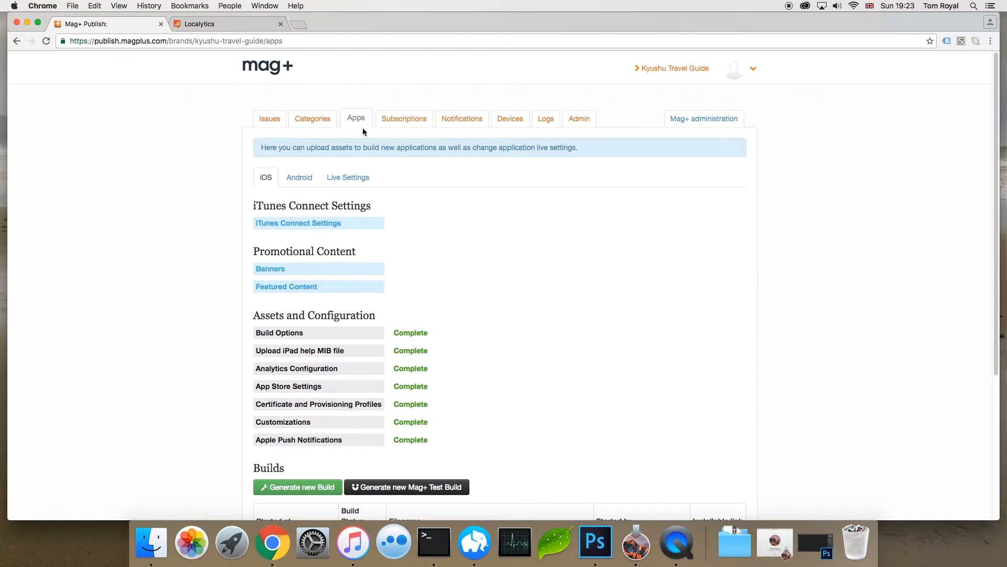
pyautogui.click(279, 333)
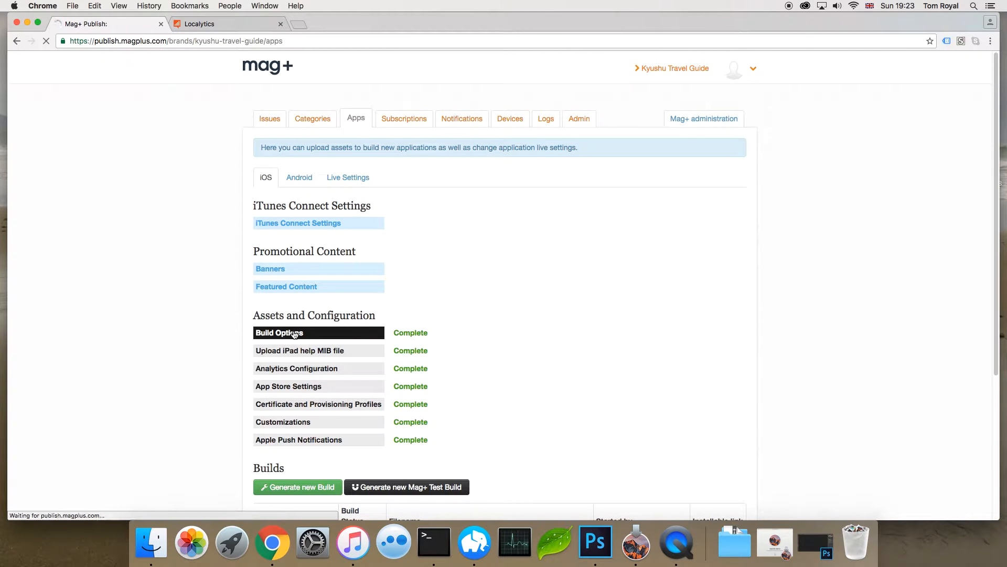
# Enable Localytics under Third-party integrations in Build Options and save the change
pyautogui.click(279, 332)
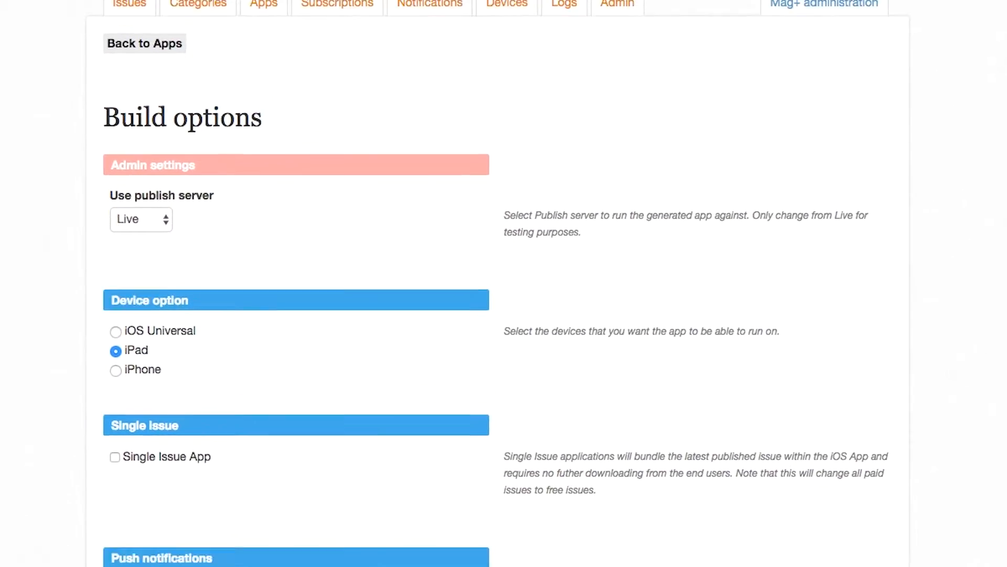
pyautogui.scroll(-3)
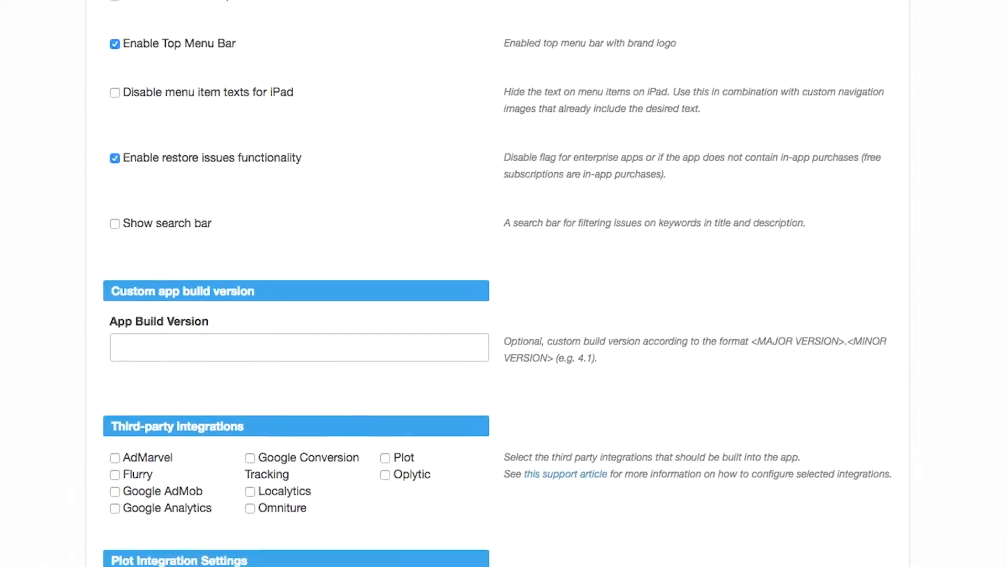
pyautogui.scroll(-3)
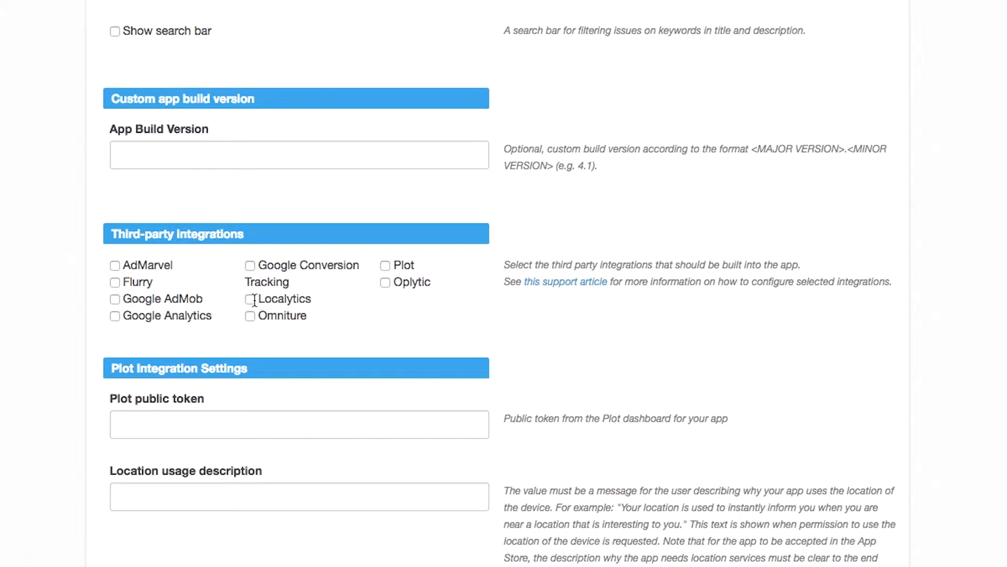
pyautogui.click(250, 299)
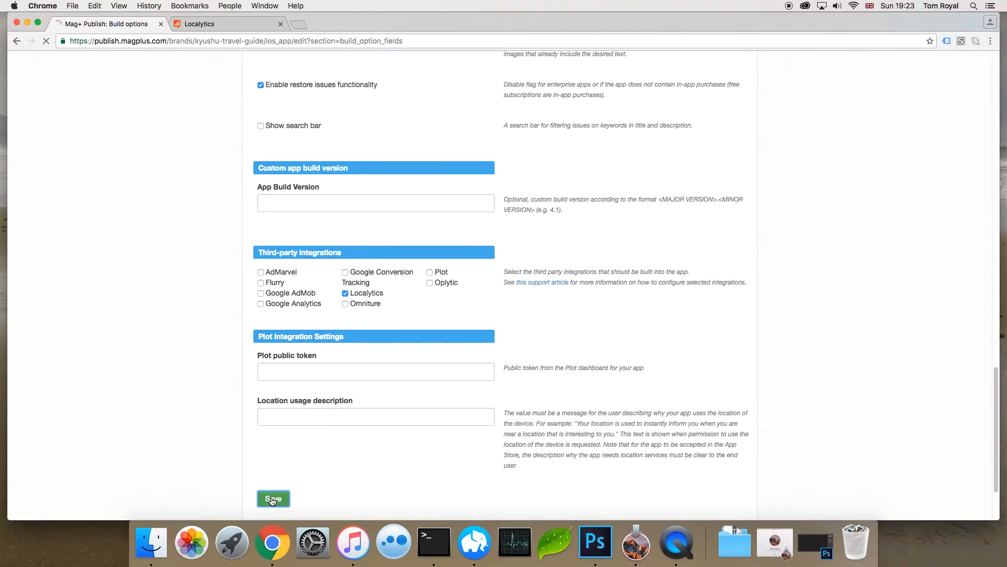
pyautogui.click(273, 498)
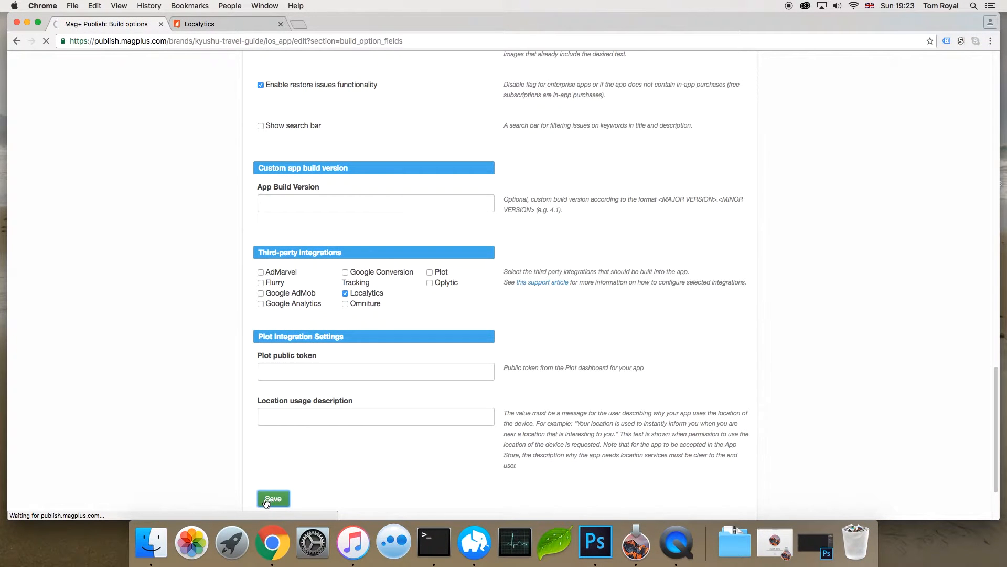
pyautogui.click(273, 498)
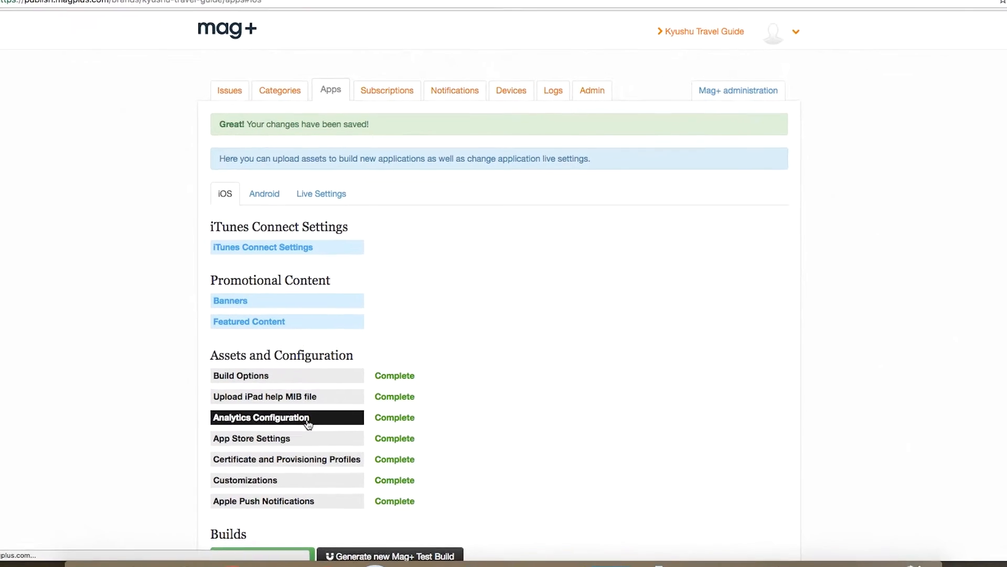
# Set Analytics Type to Localytics with its unique key, enable Analytics Offline Reporting, and save
pyautogui.click(261, 416)
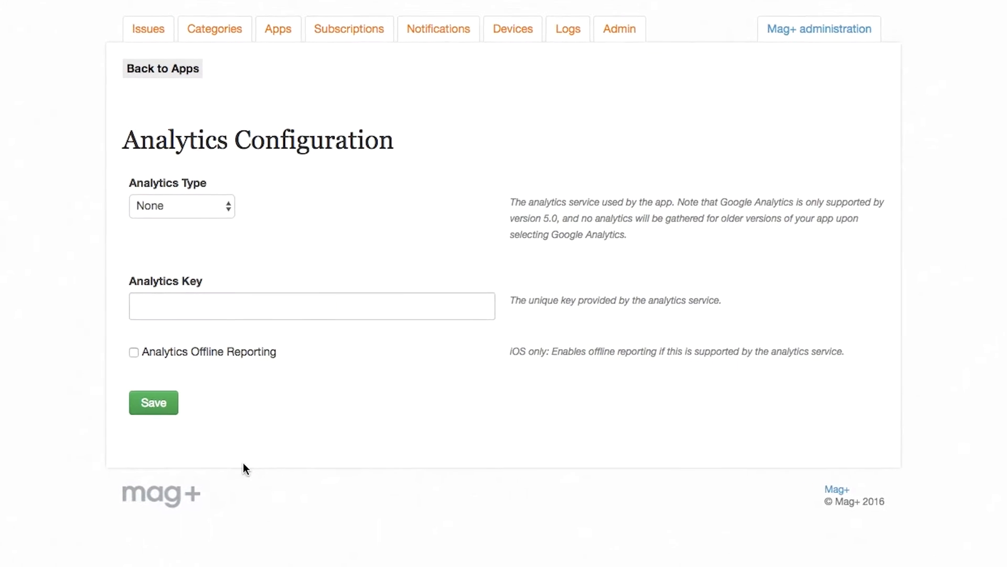
pyautogui.click(181, 206)
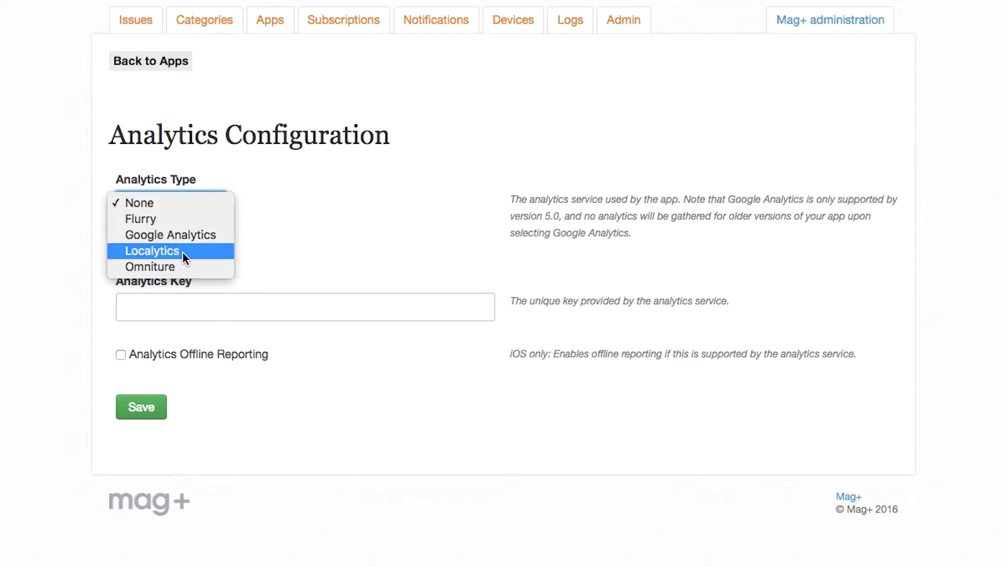
pyautogui.click(152, 251)
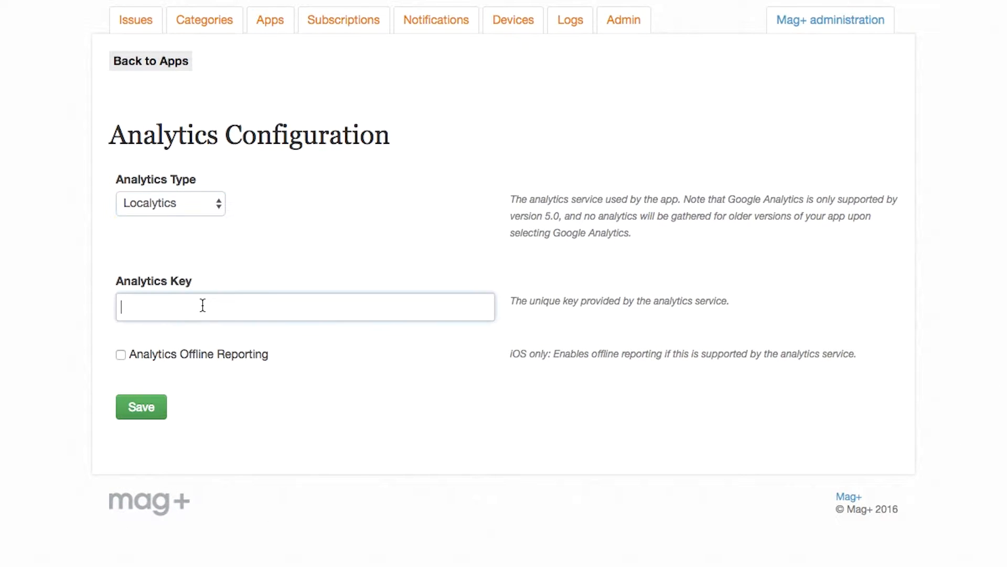
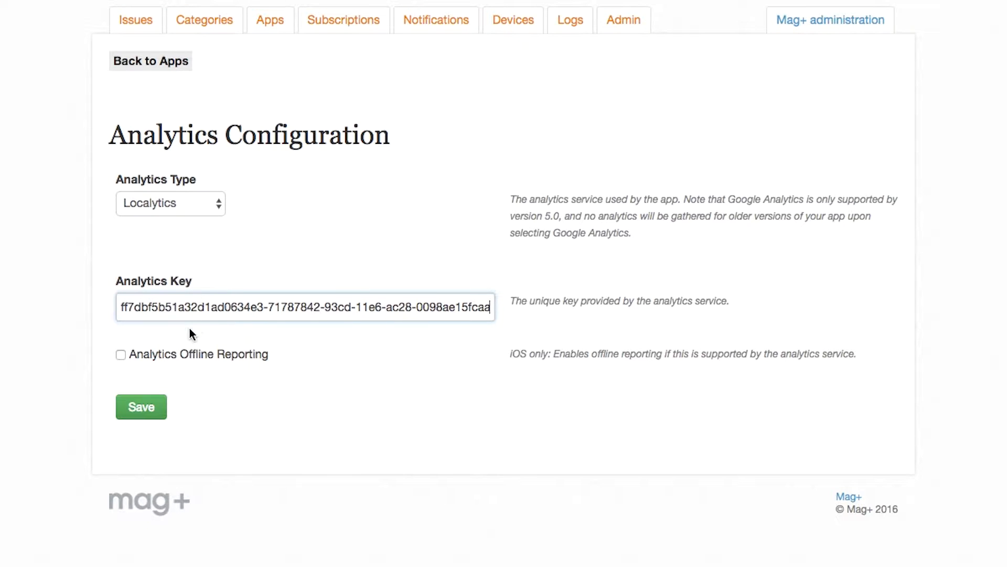
pyautogui.click(120, 354)
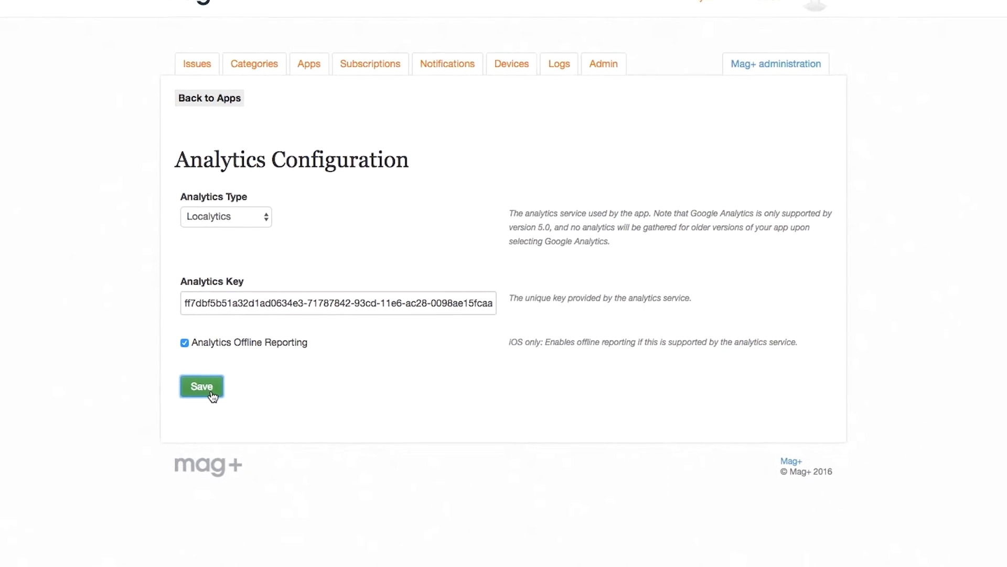
pyautogui.click(201, 386)
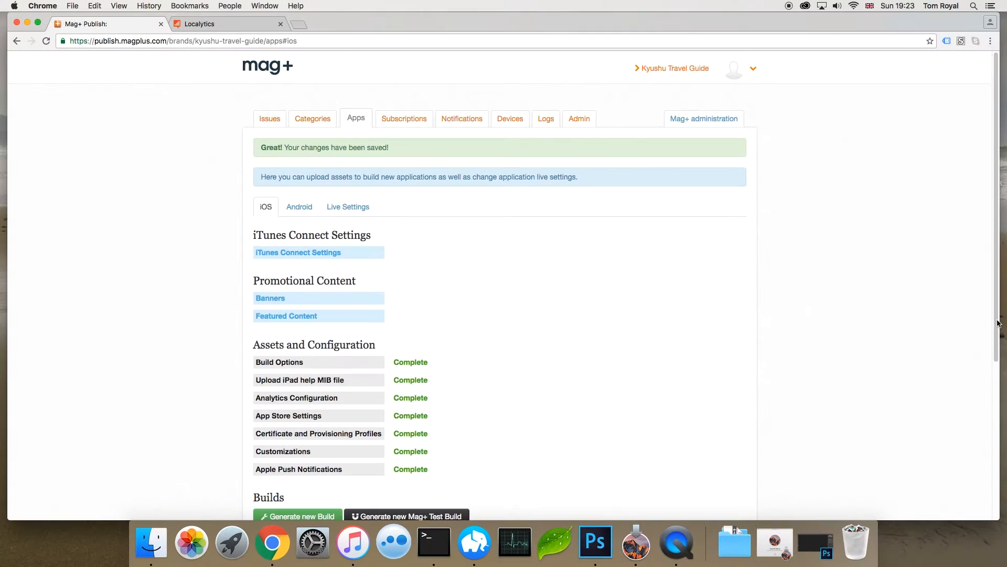
# Generate a new iOS build for the Kyushu Travel Guide app and confirm the scheduling
pyautogui.scroll(-3)
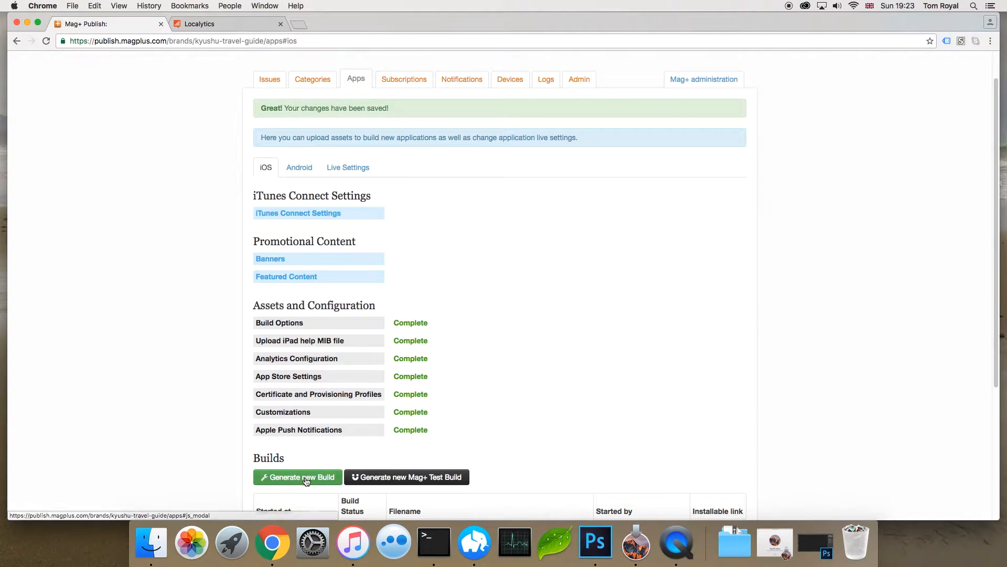
pyautogui.click(297, 476)
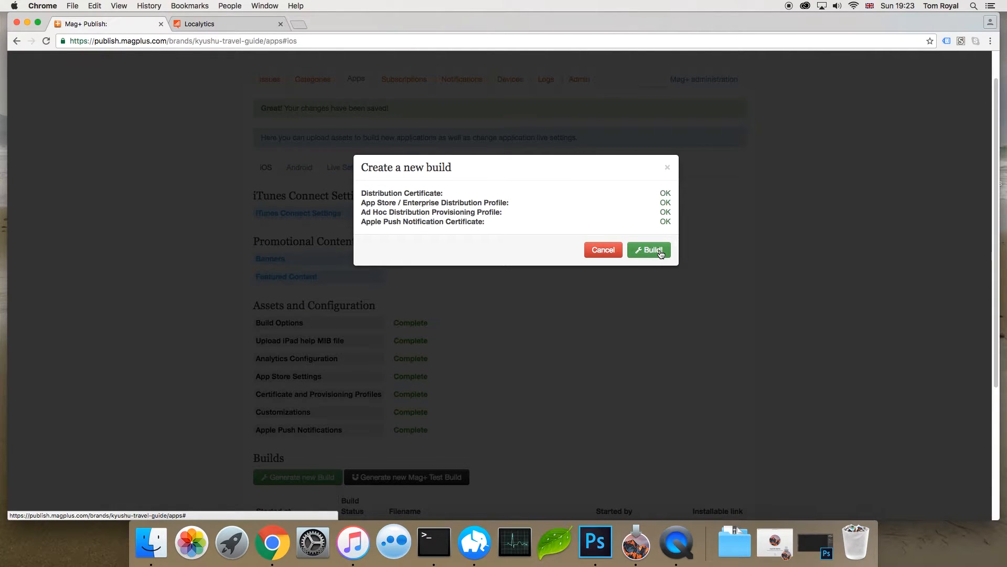
pyautogui.click(648, 250)
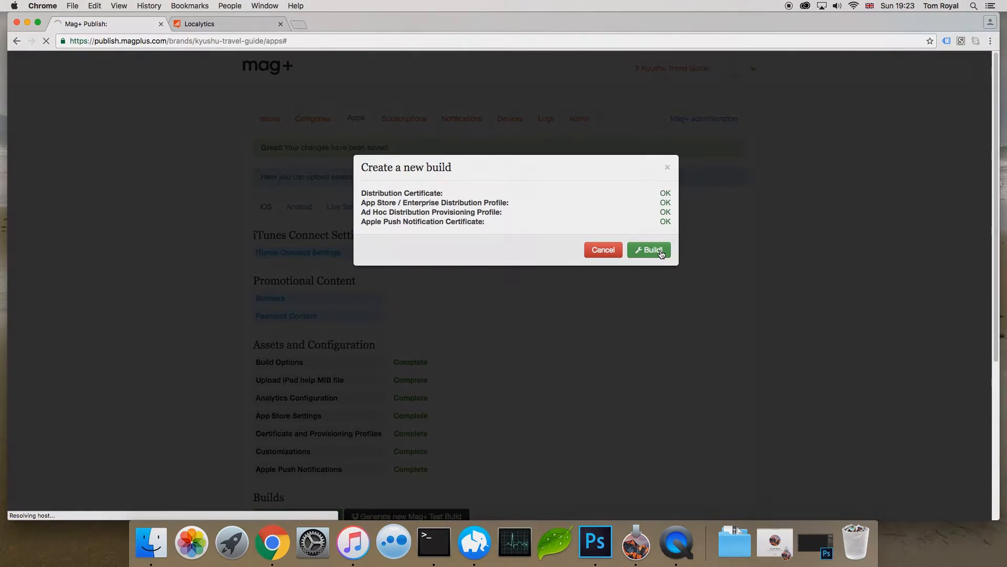
pyautogui.click(648, 249)
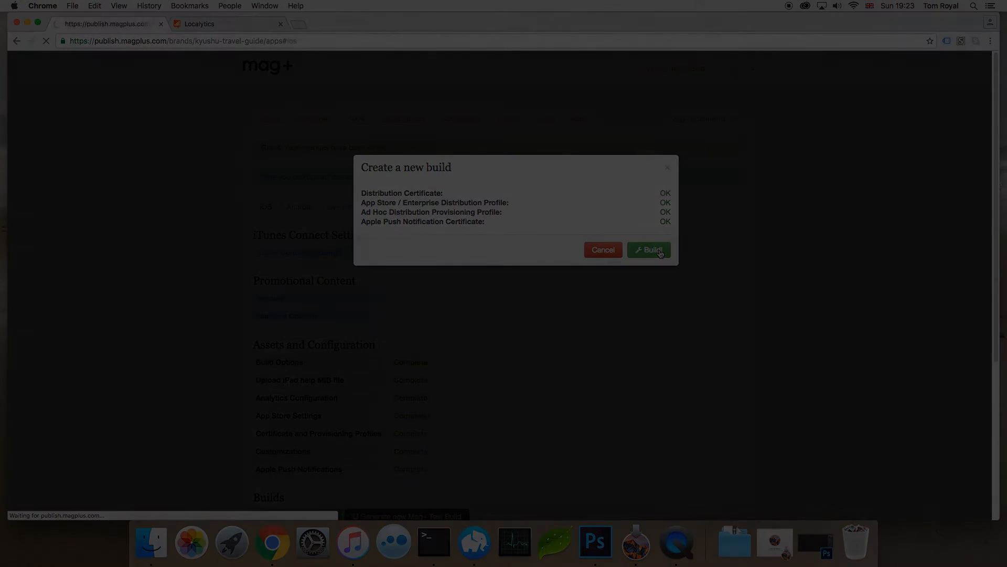
pyautogui.click(648, 249)
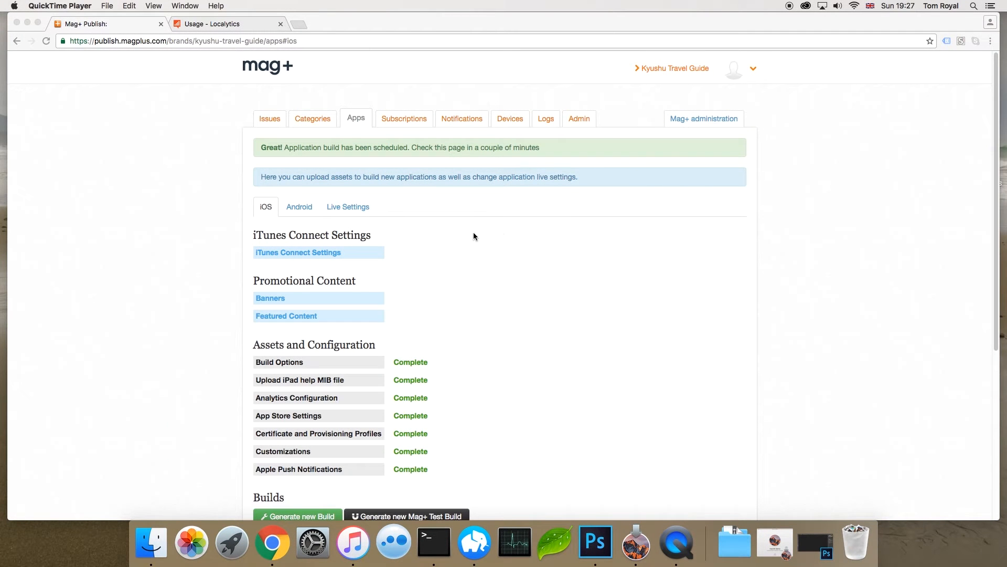
# Show the Localytics Usage dashboard with sessions, session length and daily users chart
pyautogui.click(227, 24)
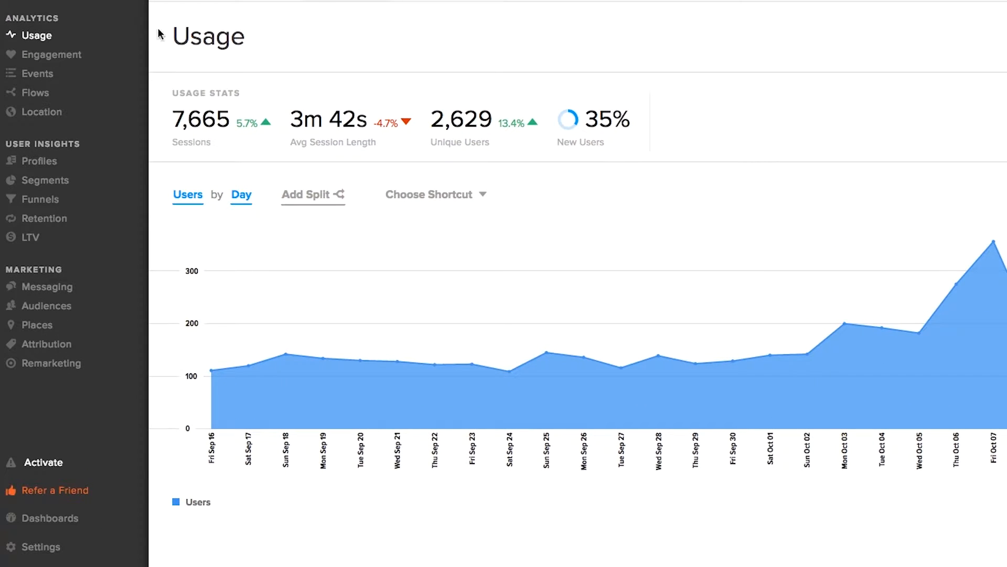
pyautogui.moveTo(40, 63)
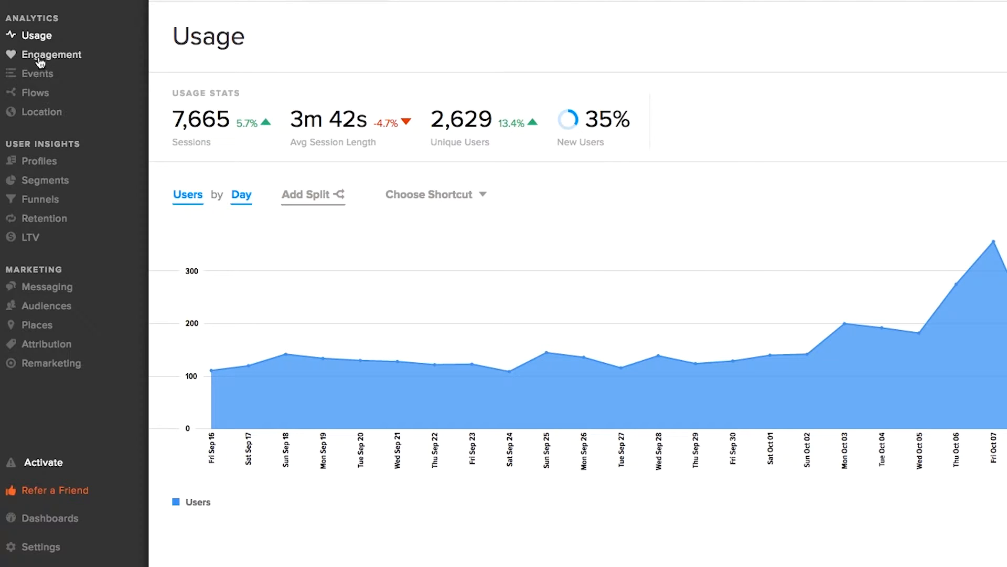
# Show the Engagement view grouping sessions by session length
pyautogui.click(53, 55)
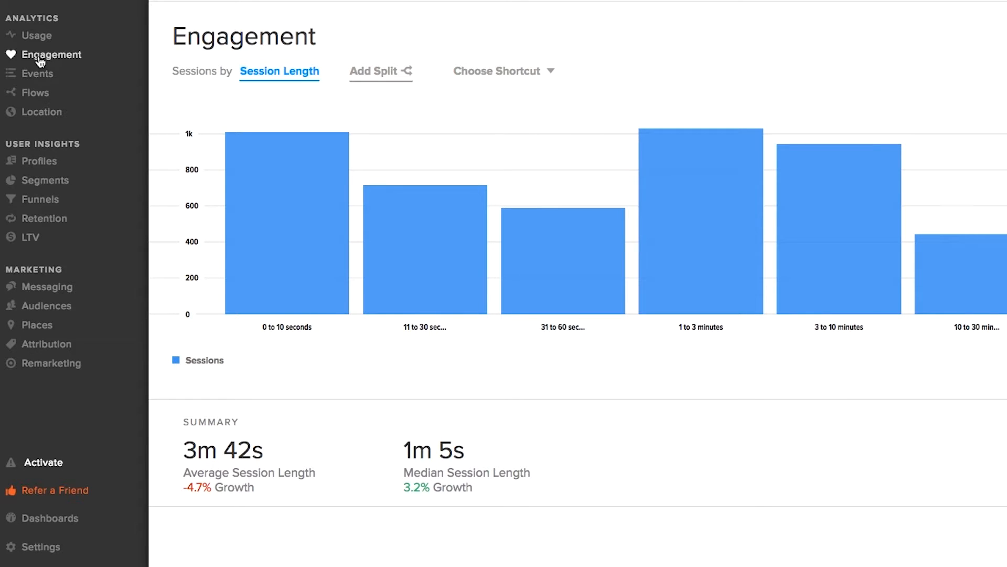
pyautogui.moveTo(837, 230)
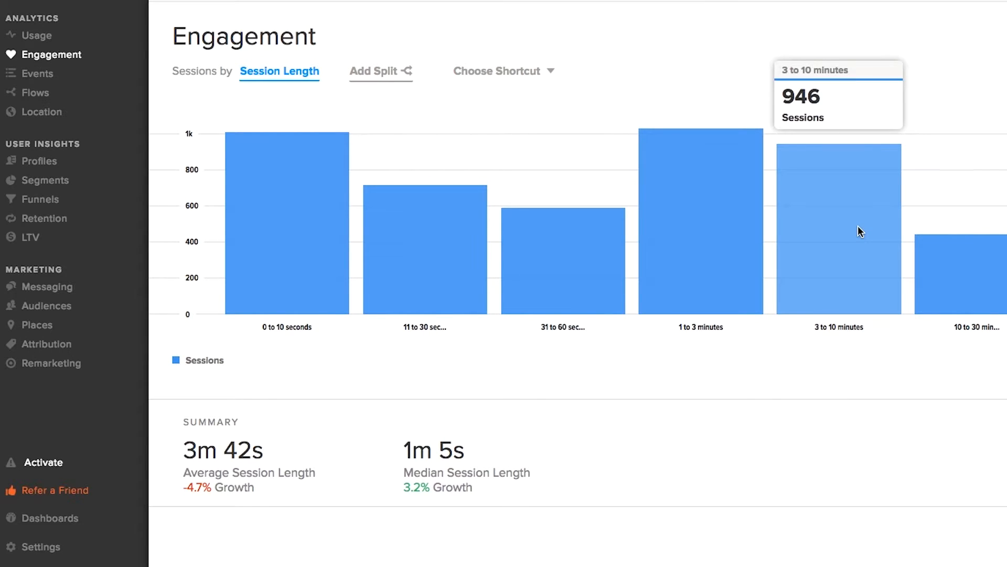
pyautogui.moveTo(751, 249)
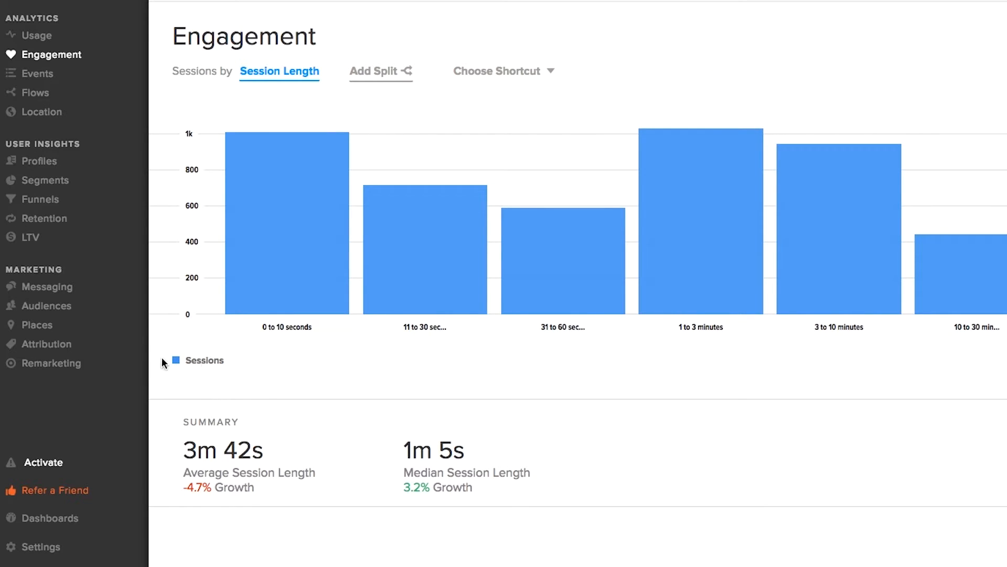
pyautogui.moveTo(42, 113)
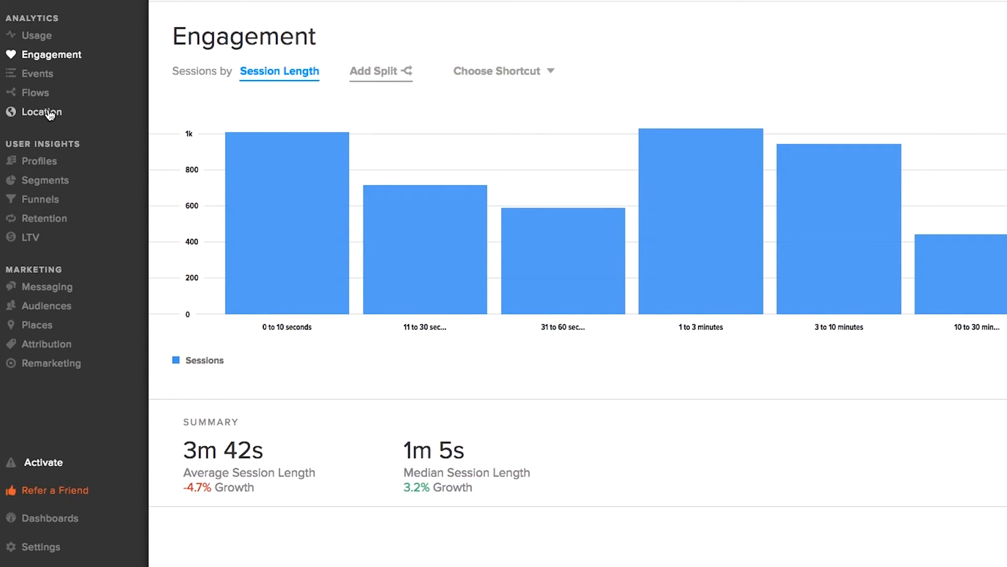
# Show the Location view with the sessions world map, countries table and top cities
pyautogui.click(42, 111)
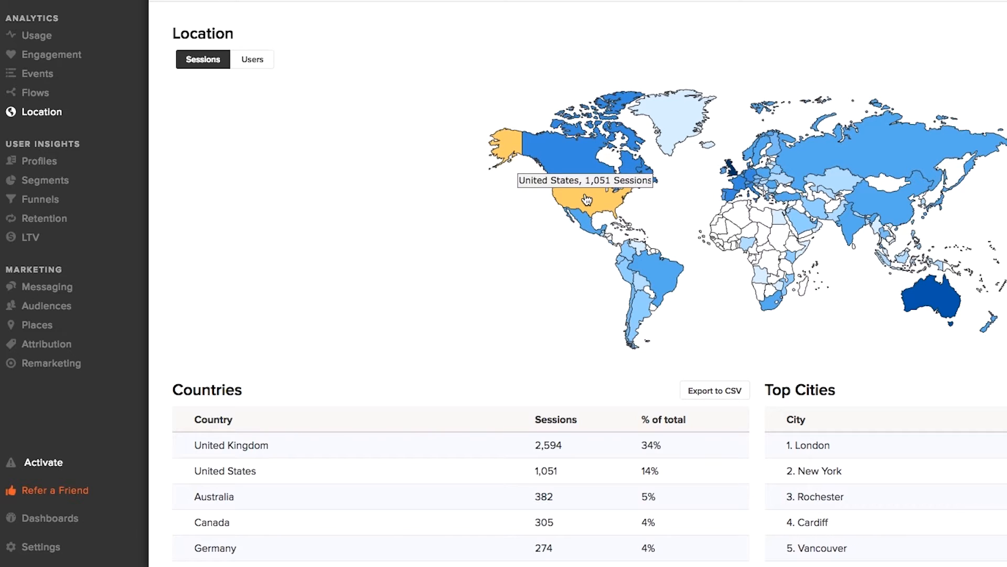
pyautogui.moveTo(736, 147)
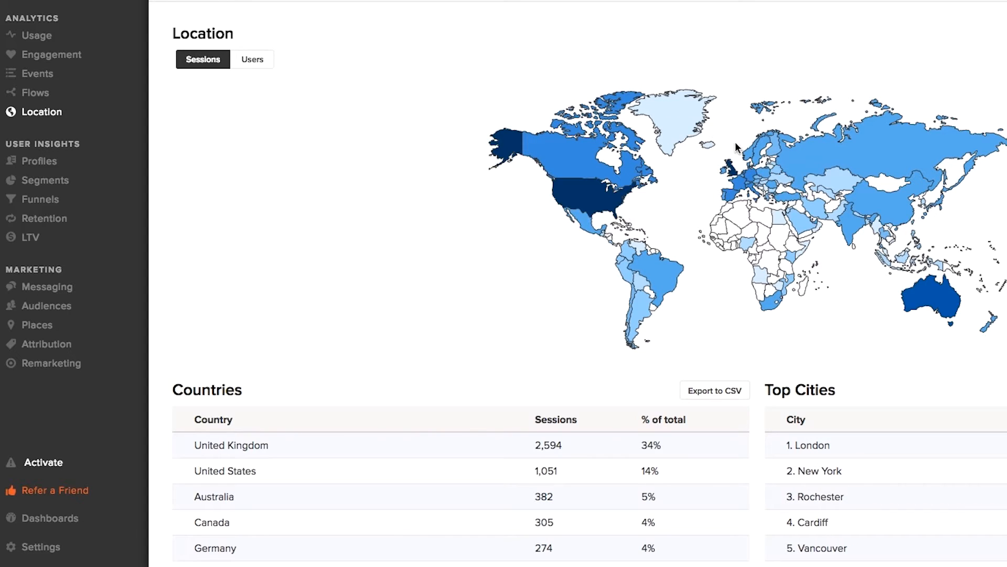
pyautogui.moveTo(729, 168)
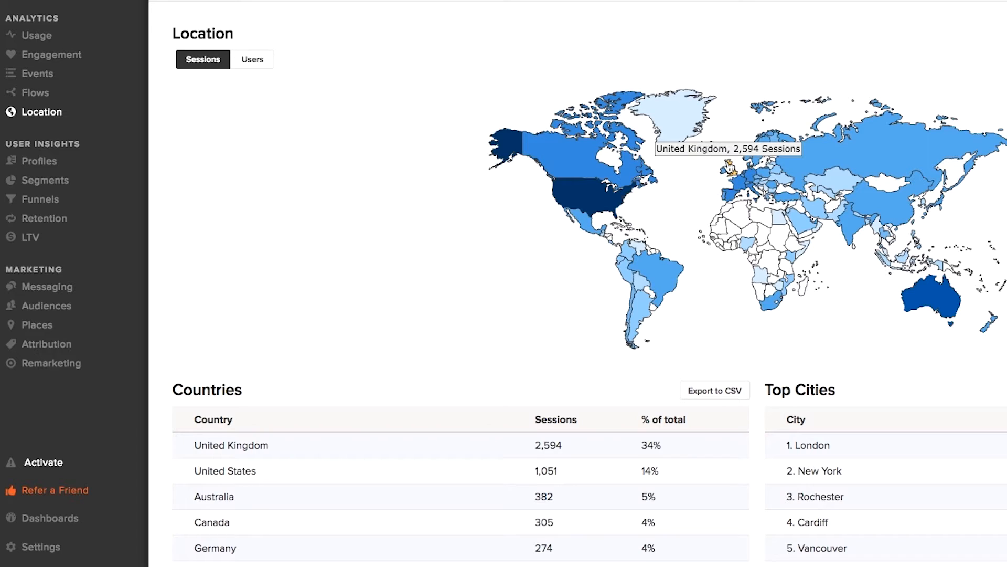
pyautogui.moveTo(286, 229)
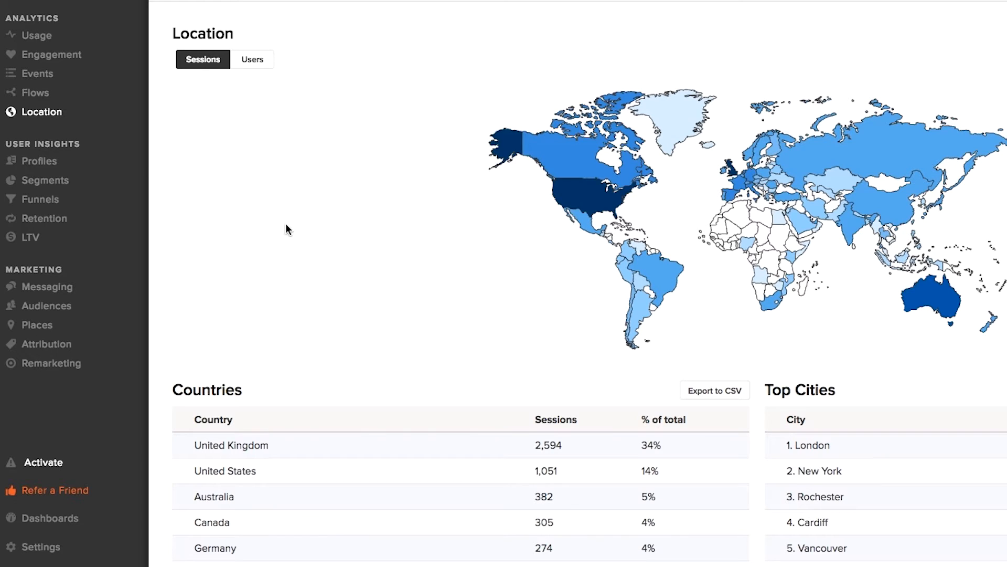
pyautogui.moveTo(39, 74)
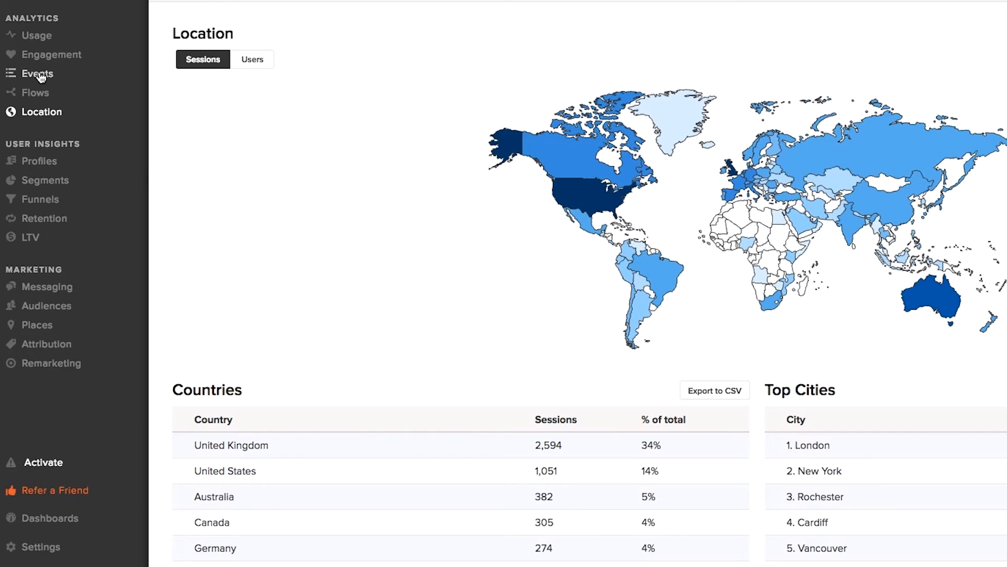
# Show the All Events chart of occurrences by event name, heading for Article Viewed
pyautogui.click(37, 73)
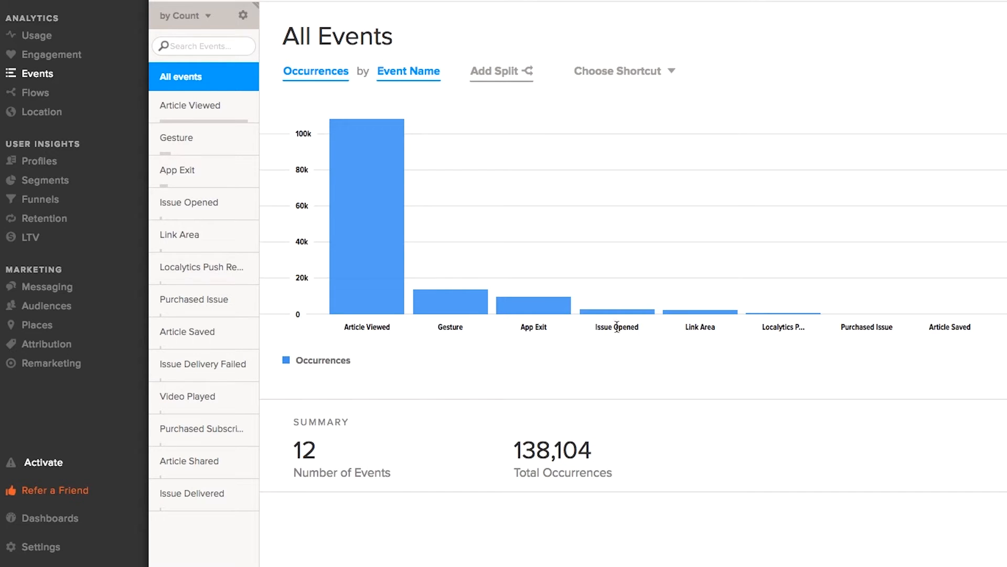
pyautogui.moveTo(615, 316)
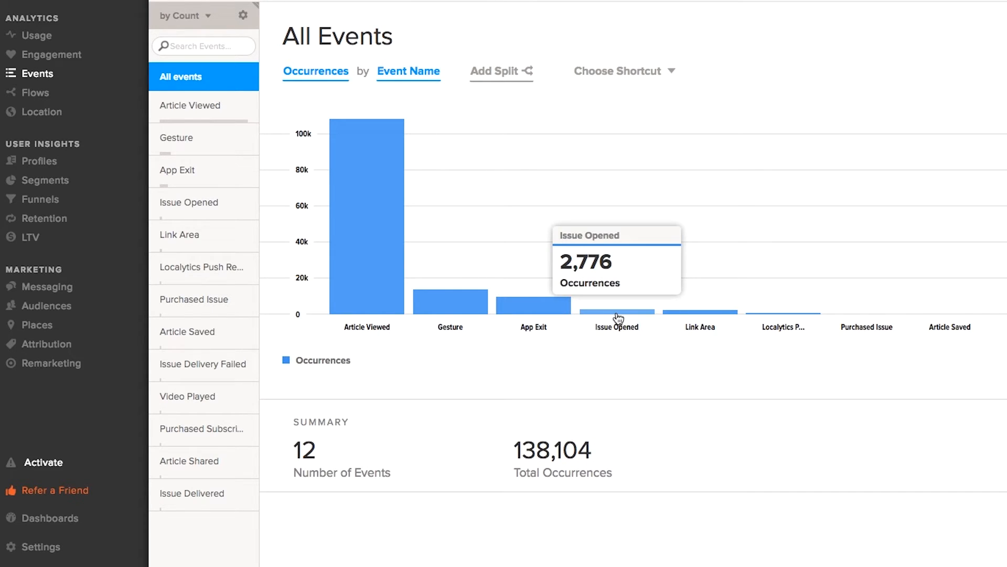
pyautogui.moveTo(682, 317)
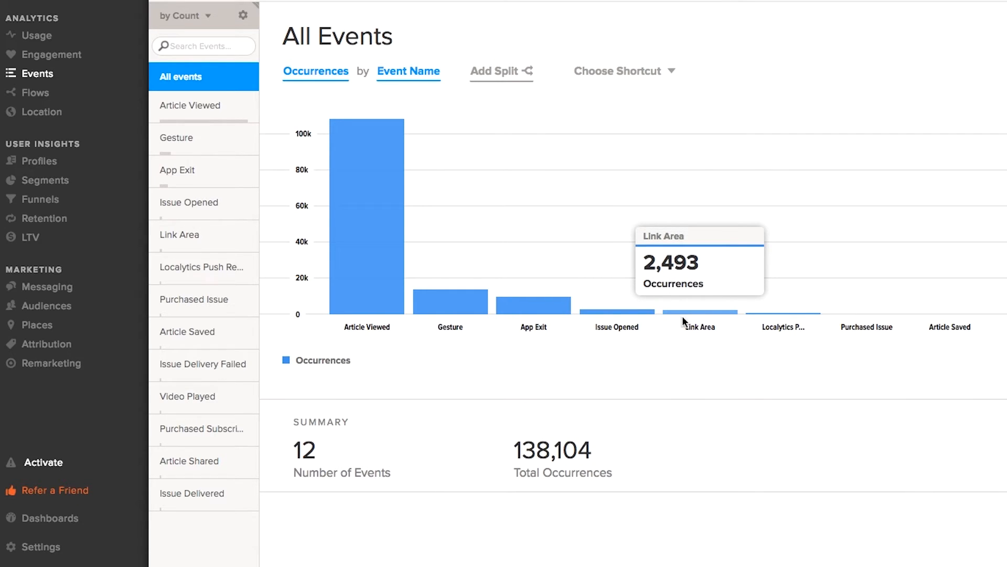
pyautogui.moveTo(368, 281)
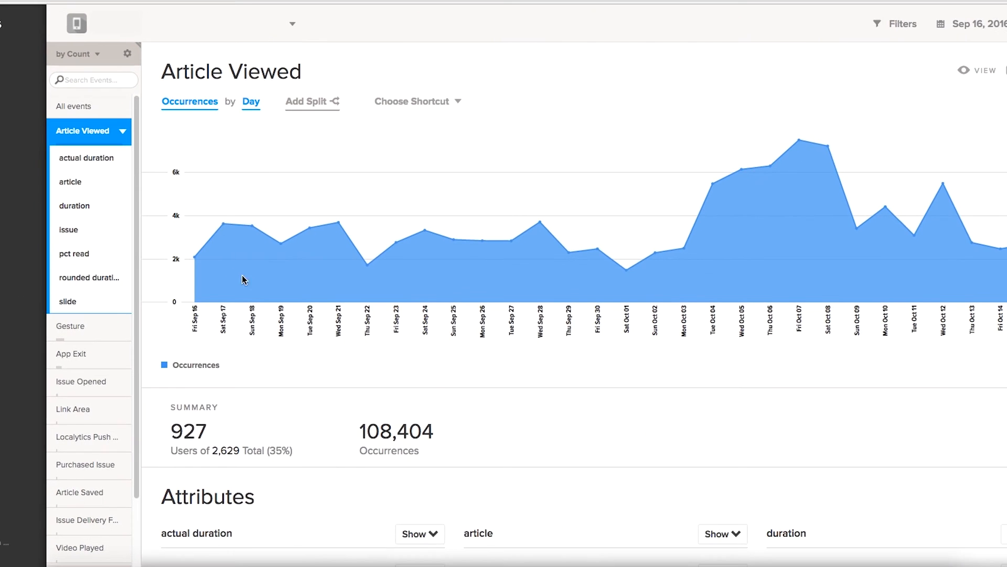
# Show the pct read donut chart under the Article Viewed event's attributes
pyautogui.scroll(-3)
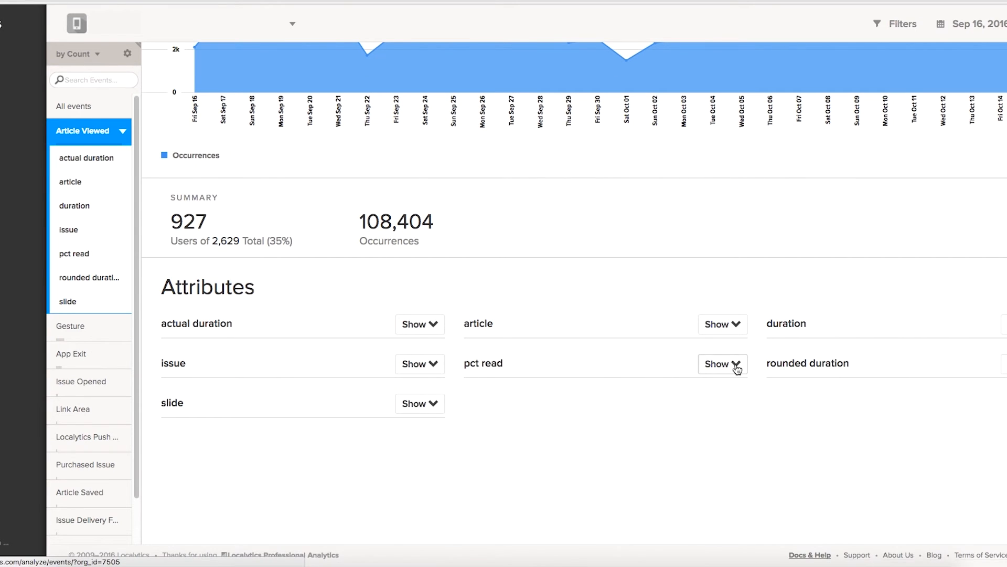
pyautogui.click(717, 364)
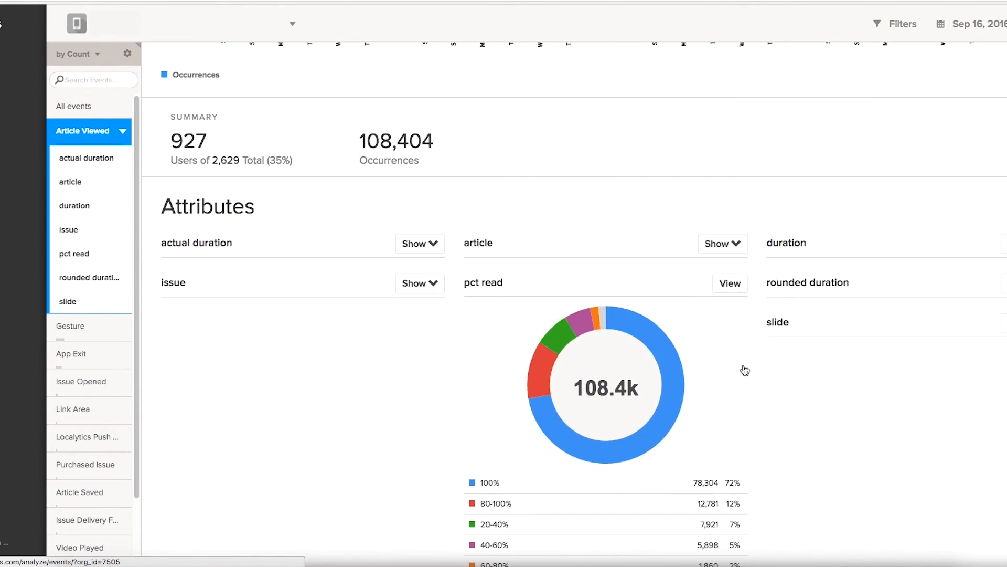
pyautogui.scroll(-3)
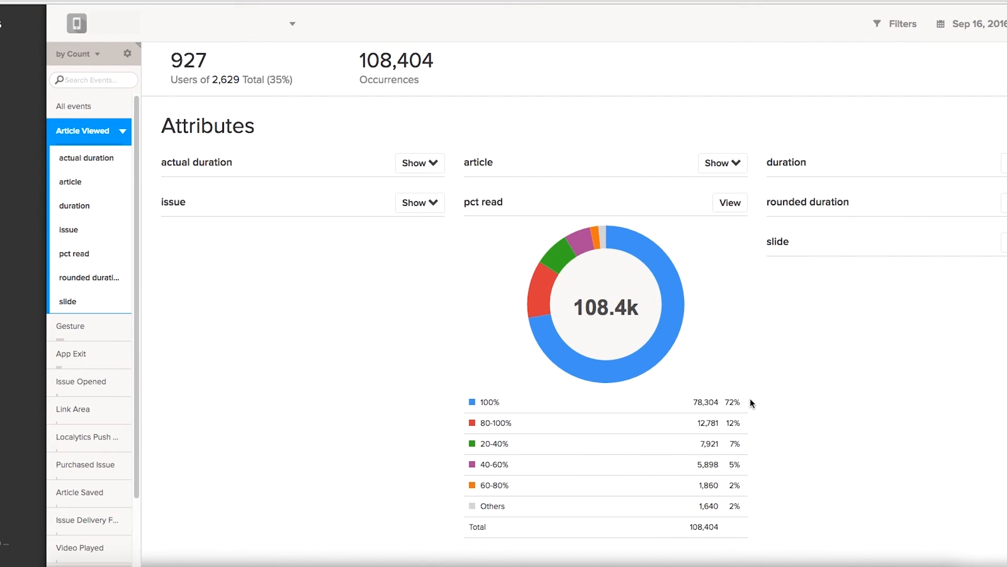